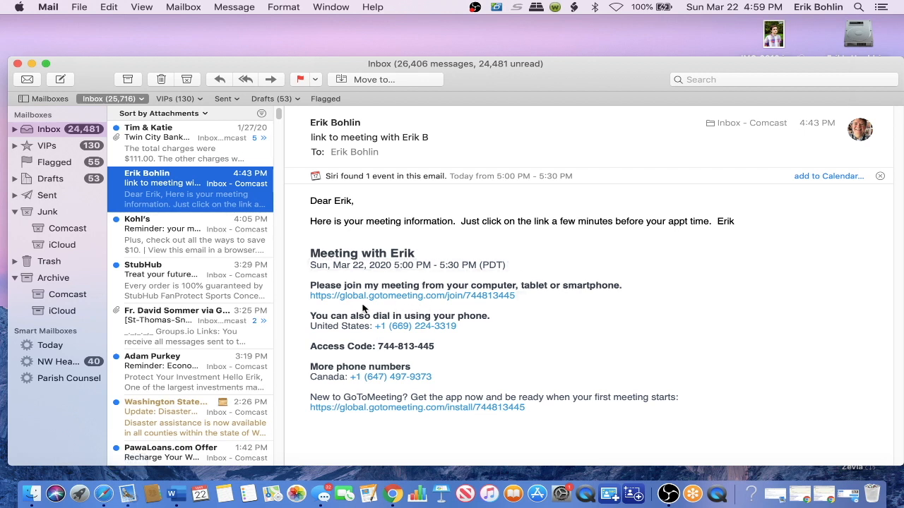
{"action": "mouse_move", "coordinate": [364, 367]}
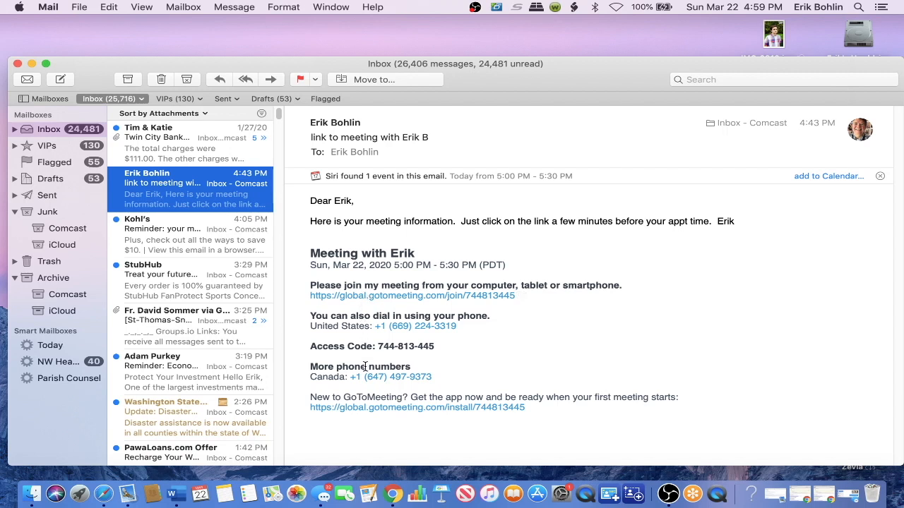
{"action": "mouse_move", "coordinate": [404, 378]}
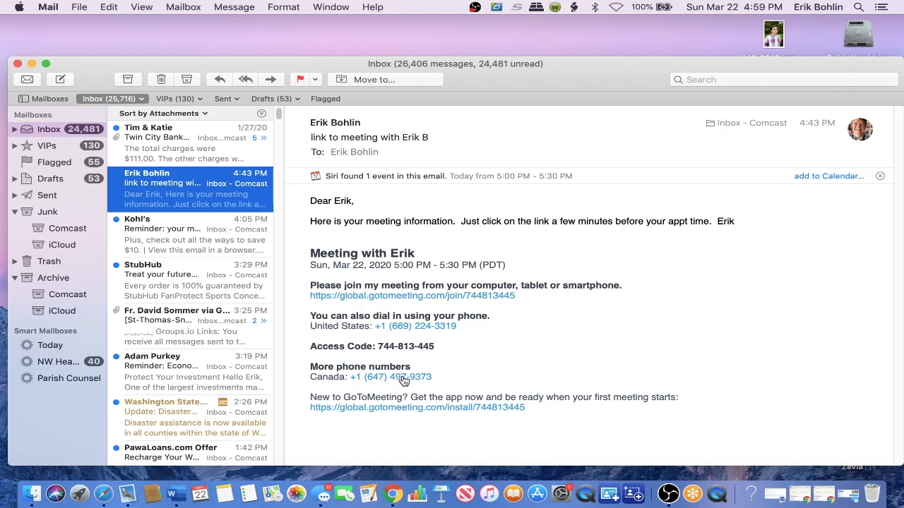
{"action": "mouse_move", "coordinate": [395, 346]}
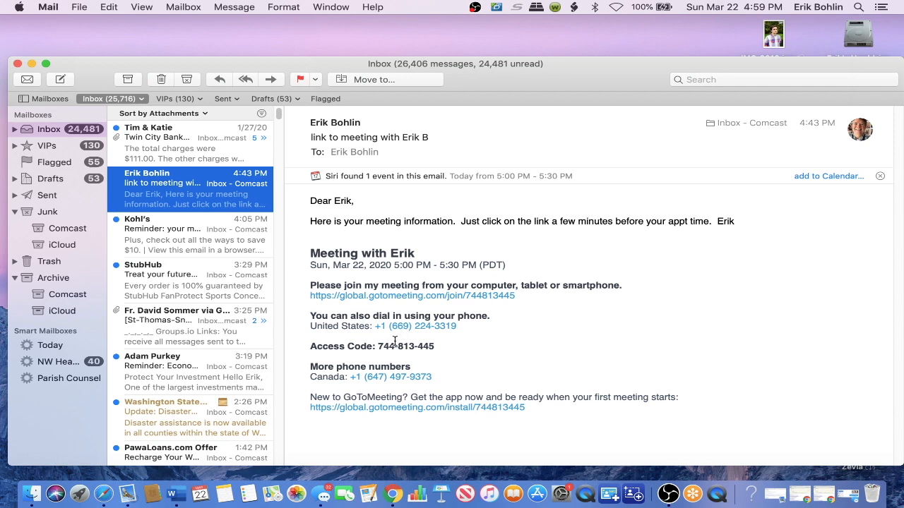
Open the emailed join link and allow Safari to launch GoToOpener.app to the join preview
{"action": "double_click", "coordinate": [409, 346]}
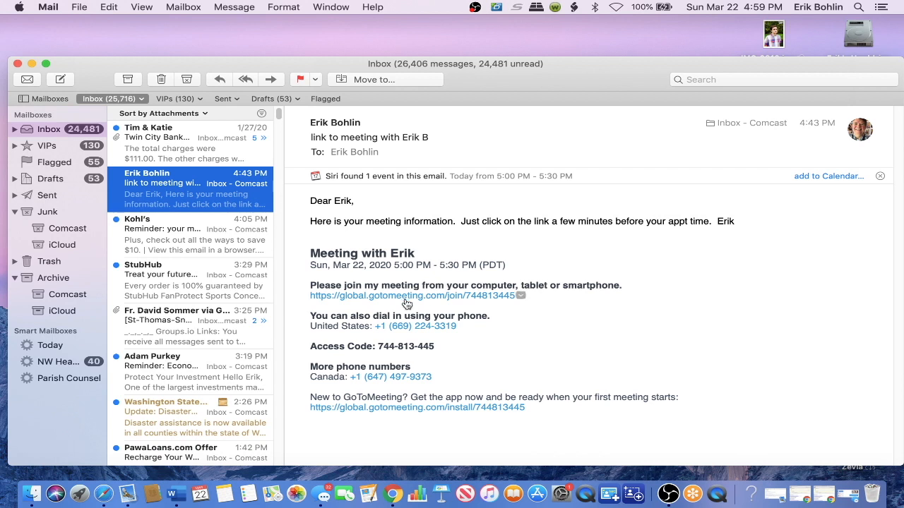
{"action": "mouse_move", "coordinate": [407, 305]}
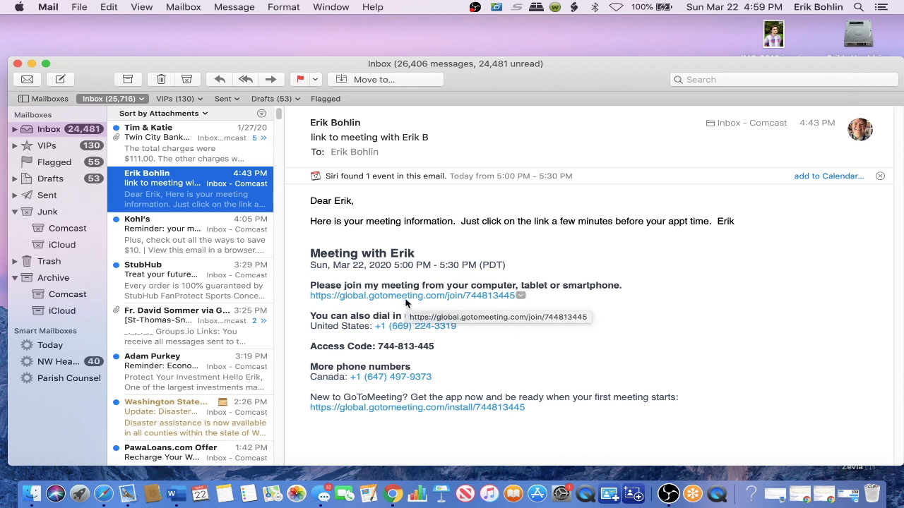
{"action": "left_click", "coordinate": [395, 295]}
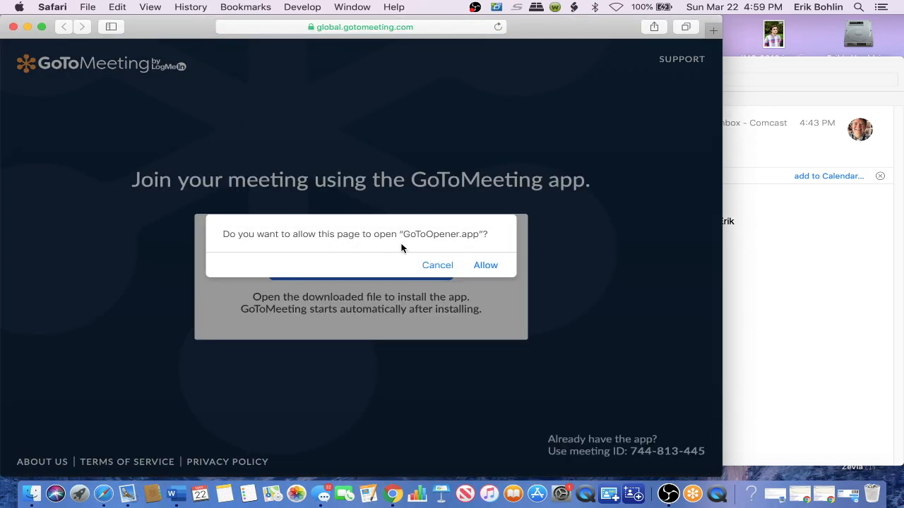
{"action": "mouse_move", "coordinate": [486, 266]}
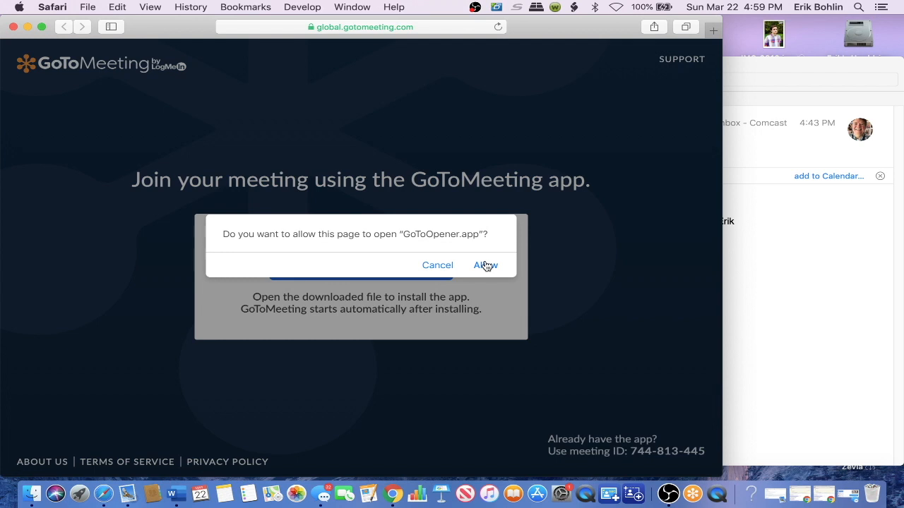
{"action": "left_click", "coordinate": [486, 265]}
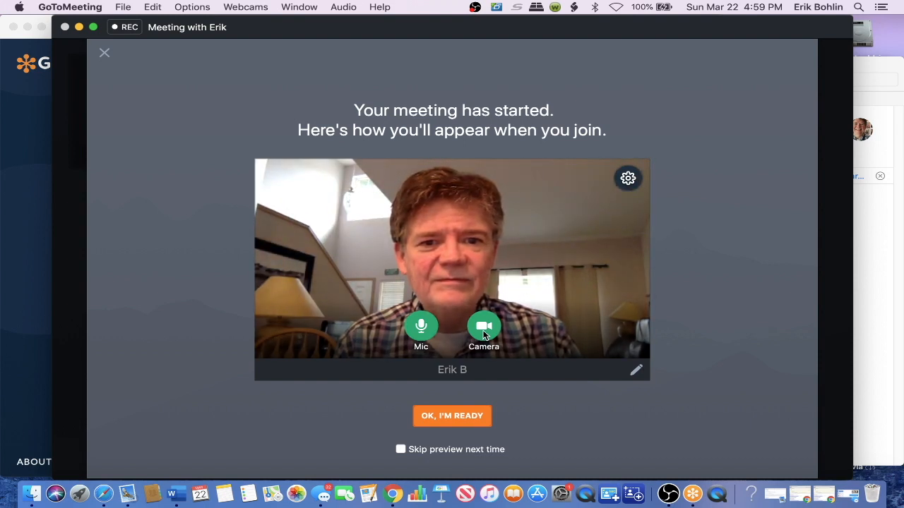
Toggle the camera off and back on in the preview, then confirm 'OK, I'm ready'
{"action": "left_click", "coordinate": [483, 324]}
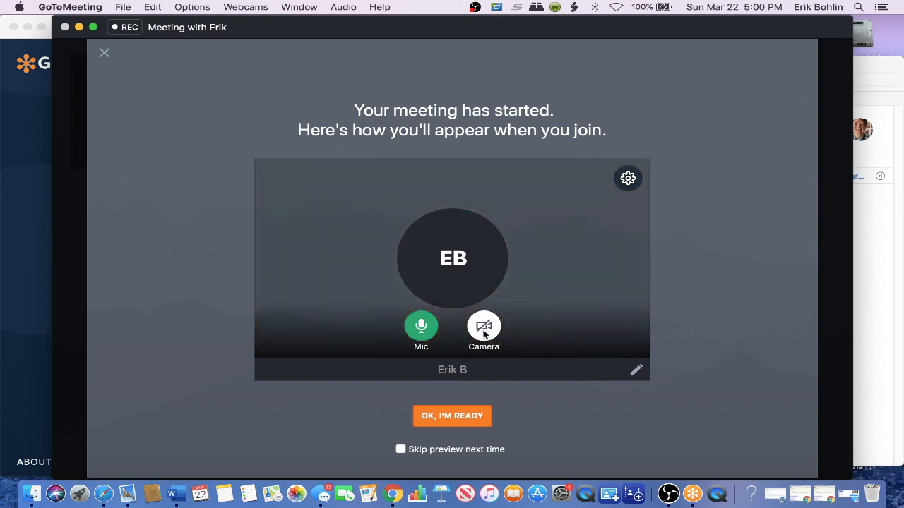
{"action": "left_click", "coordinate": [483, 325]}
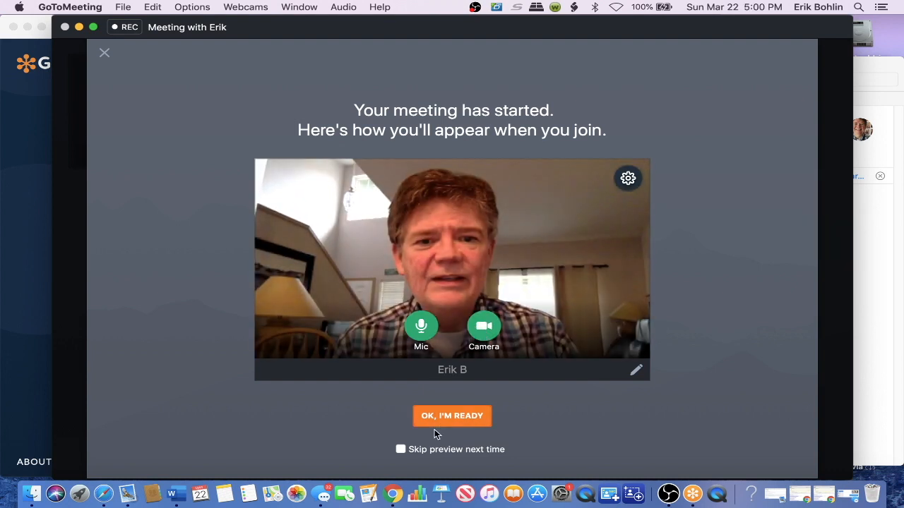
{"action": "left_click", "coordinate": [452, 415]}
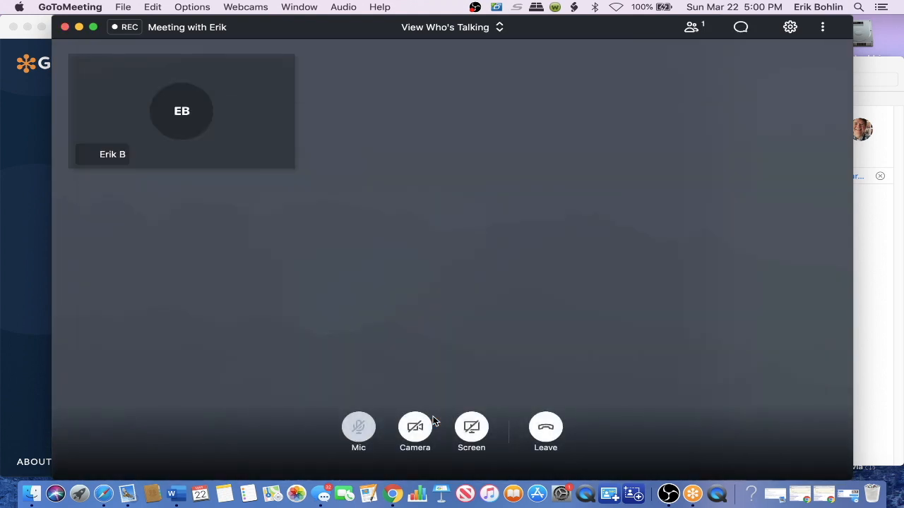
Turn on the webcam video in the meeting and show the empty chat panel
{"action": "left_click", "coordinate": [415, 427]}
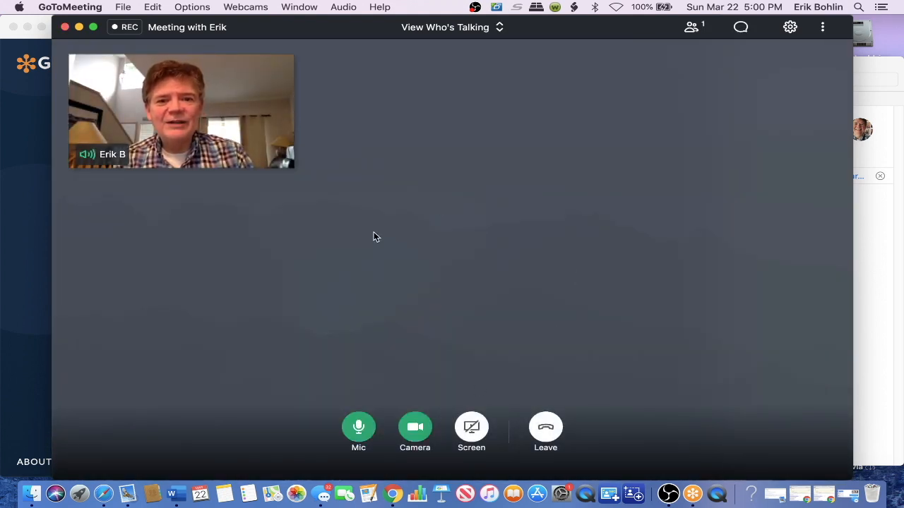
{"action": "mouse_move", "coordinate": [386, 260]}
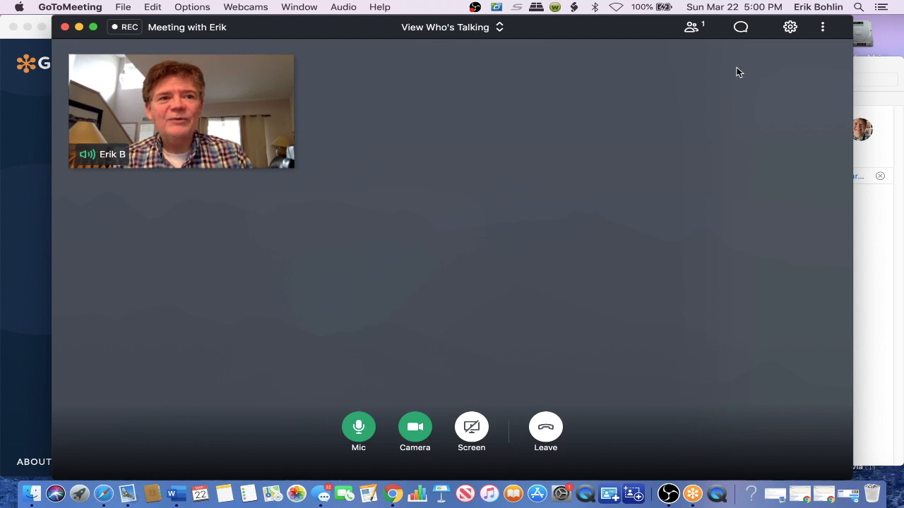
{"action": "left_click", "coordinate": [740, 27]}
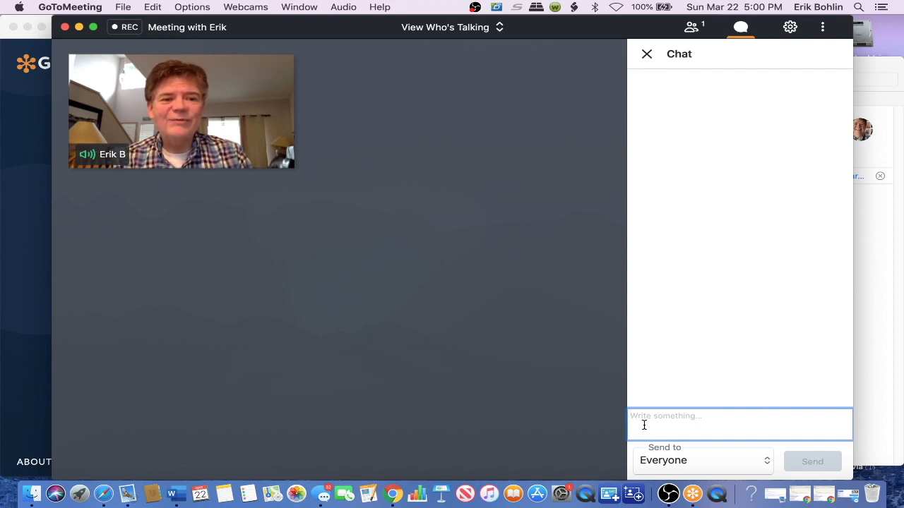
{"action": "mouse_move", "coordinate": [791, 89]}
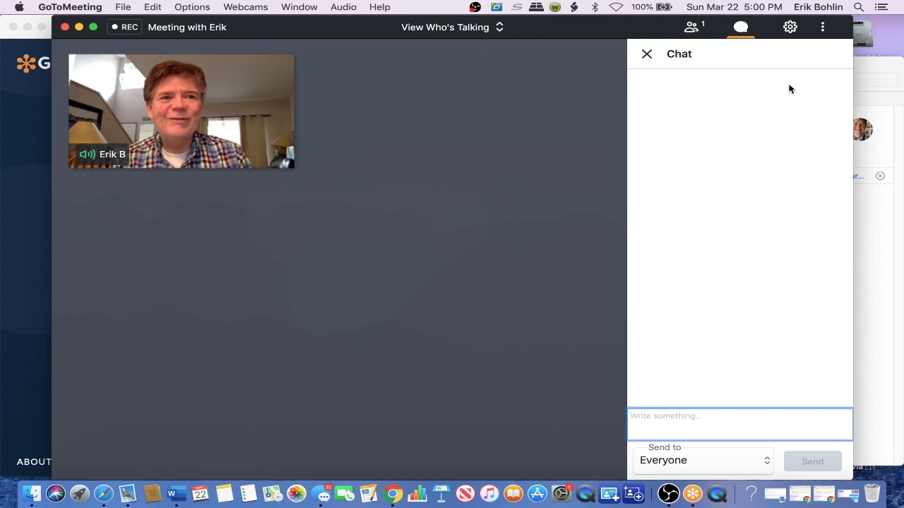
Review the Computer and Phone dial-in audio settings from the gear menu
{"action": "left_click", "coordinate": [789, 27]}
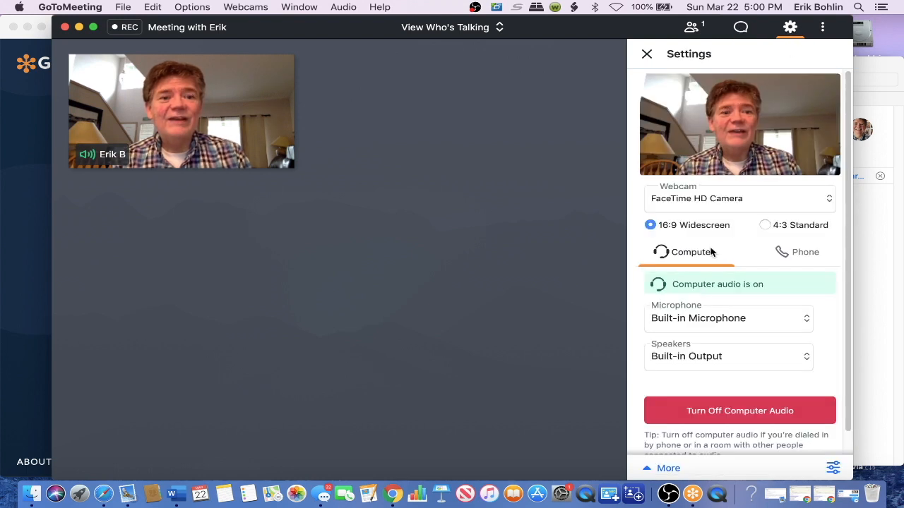
{"action": "mouse_move", "coordinate": [700, 389]}
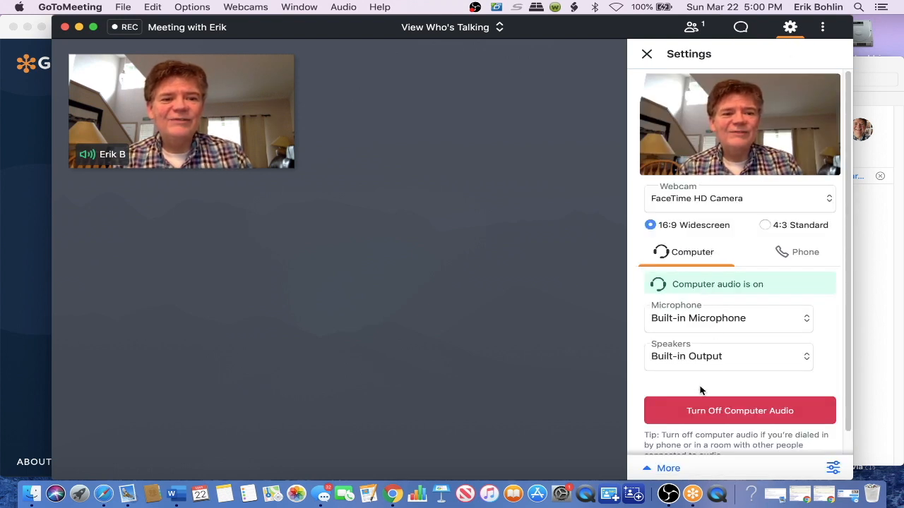
{"action": "scroll", "scroll_direction": "down", "scroll_amount": 3}
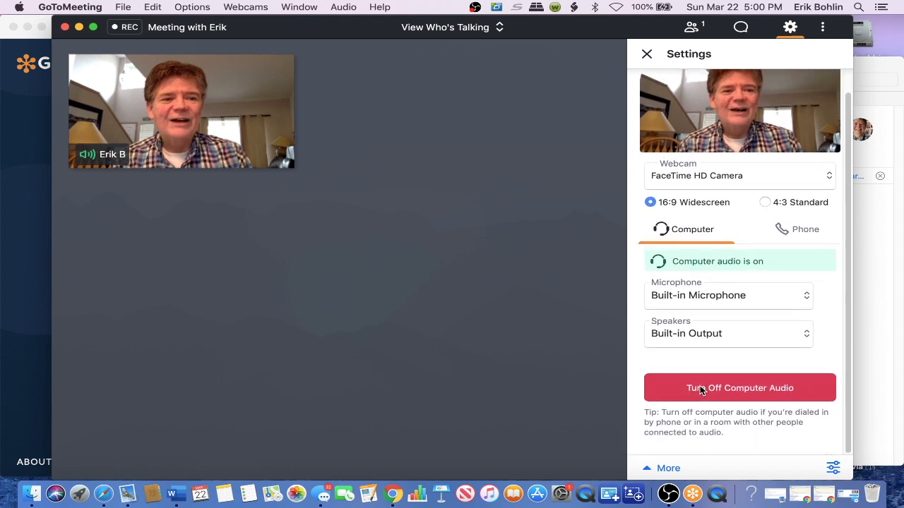
{"action": "mouse_move", "coordinate": [712, 300]}
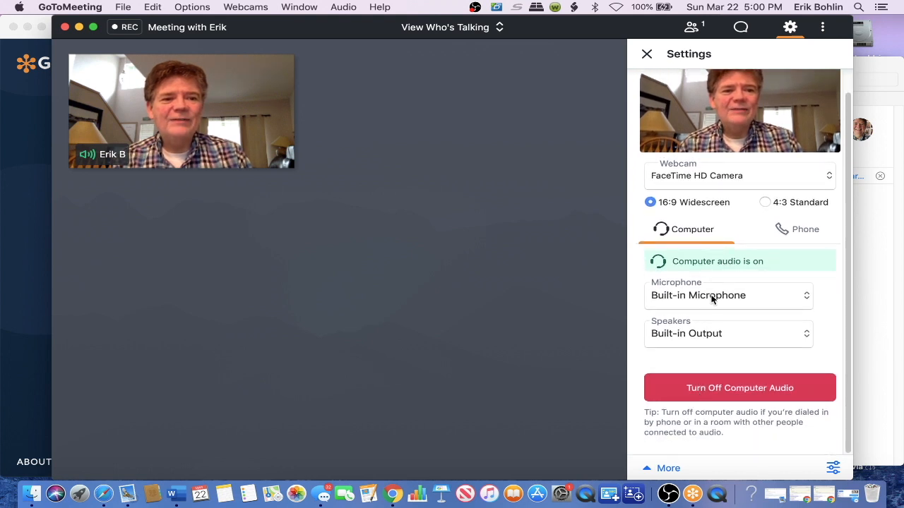
{"action": "mouse_move", "coordinate": [793, 233]}
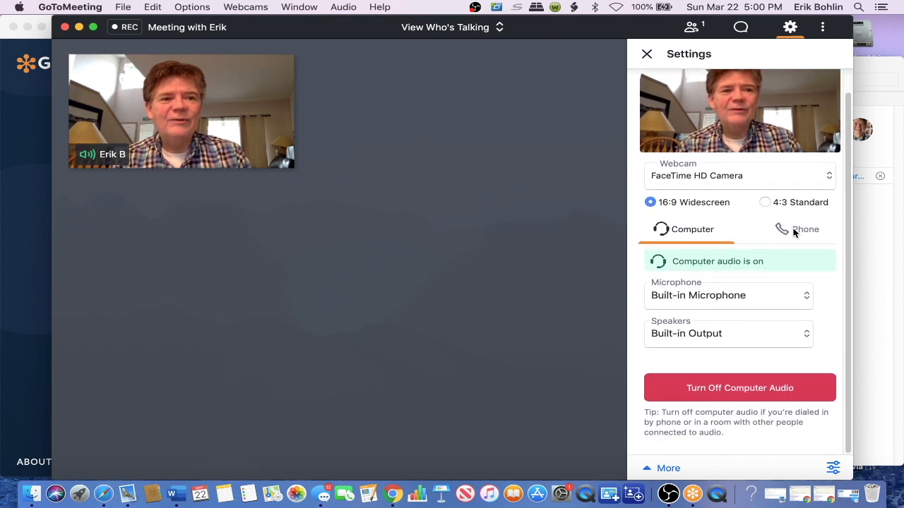
{"action": "left_click", "coordinate": [805, 229]}
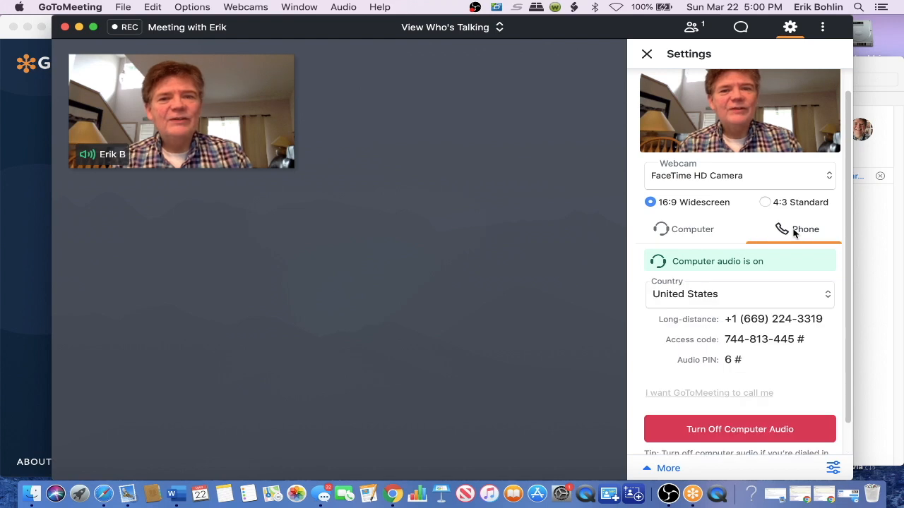
{"action": "mouse_move", "coordinate": [780, 339]}
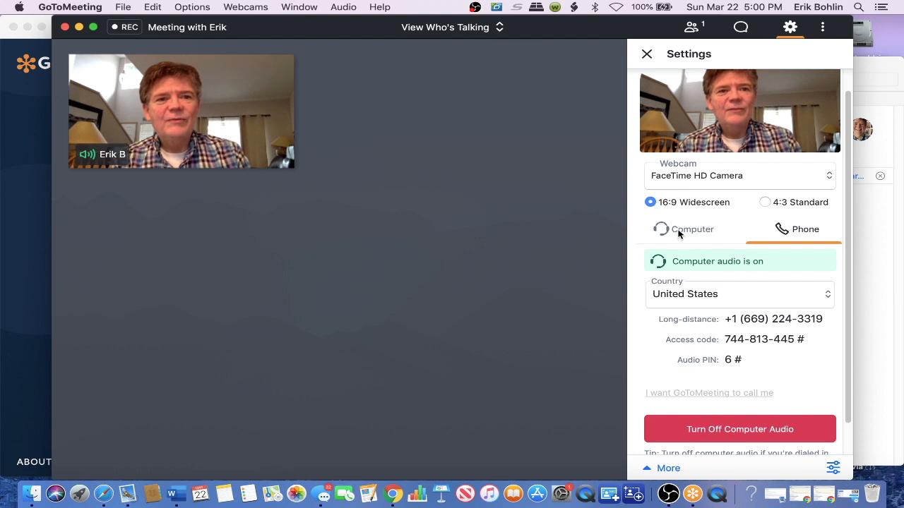
{"action": "left_click", "coordinate": [647, 54]}
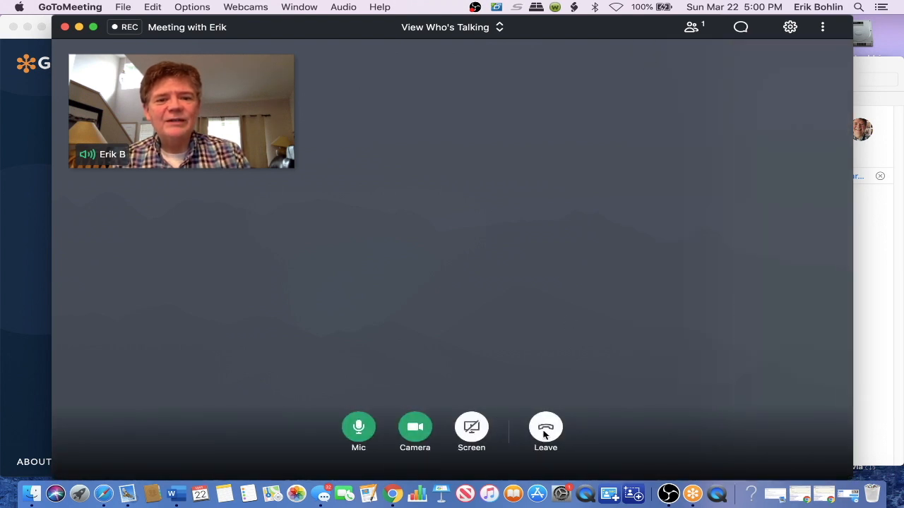
Leave the meeting, bringing up the end-for-everyone confirmation
{"action": "left_click", "coordinate": [545, 427]}
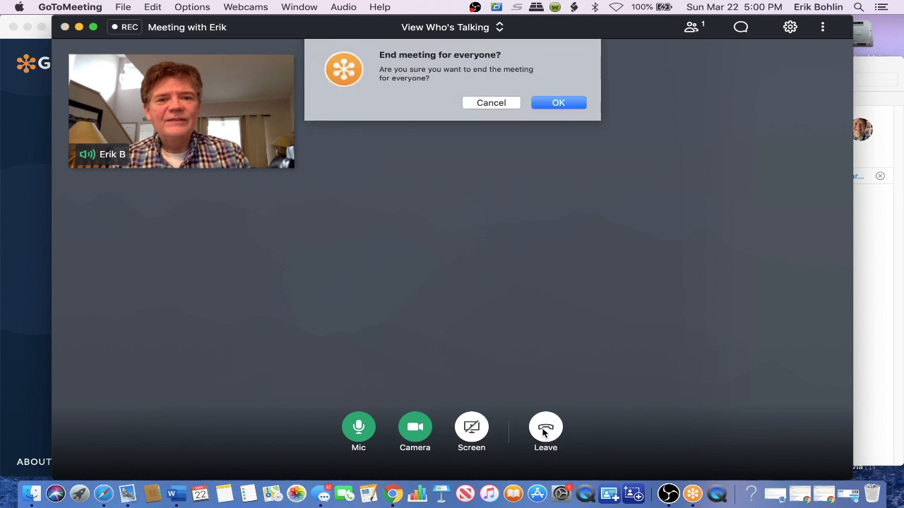